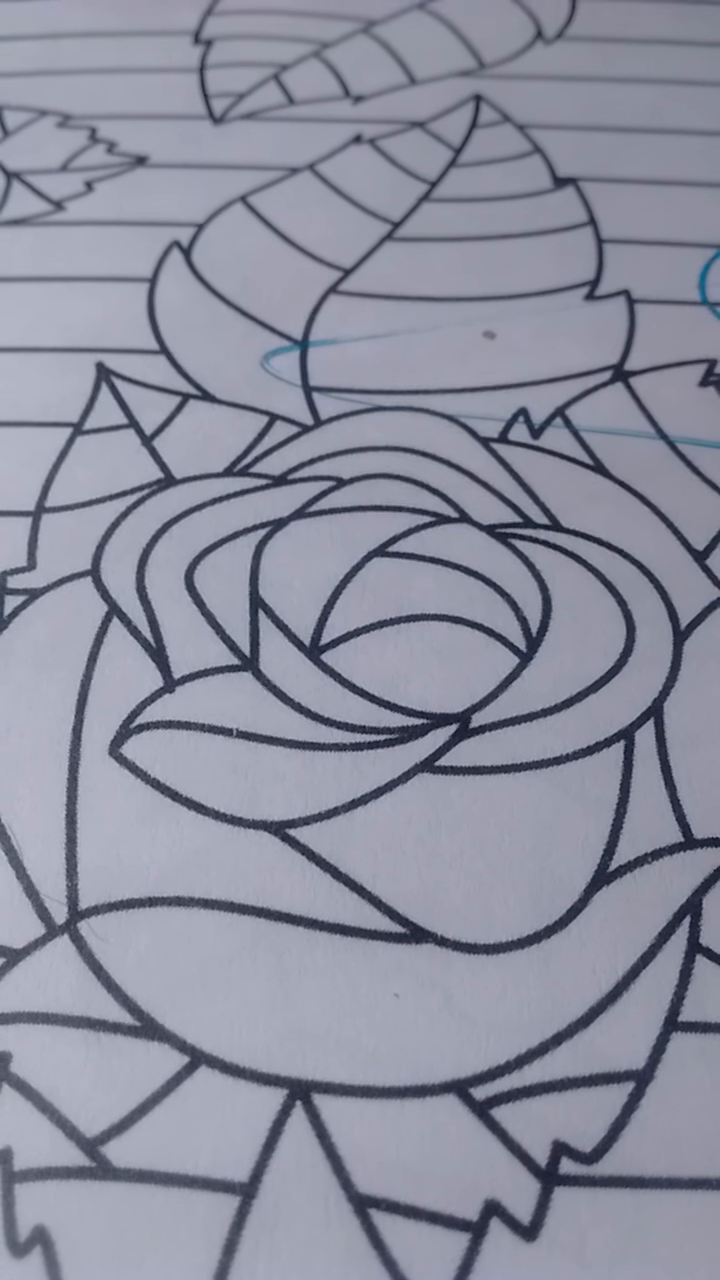
pyautogui.scroll(-3)
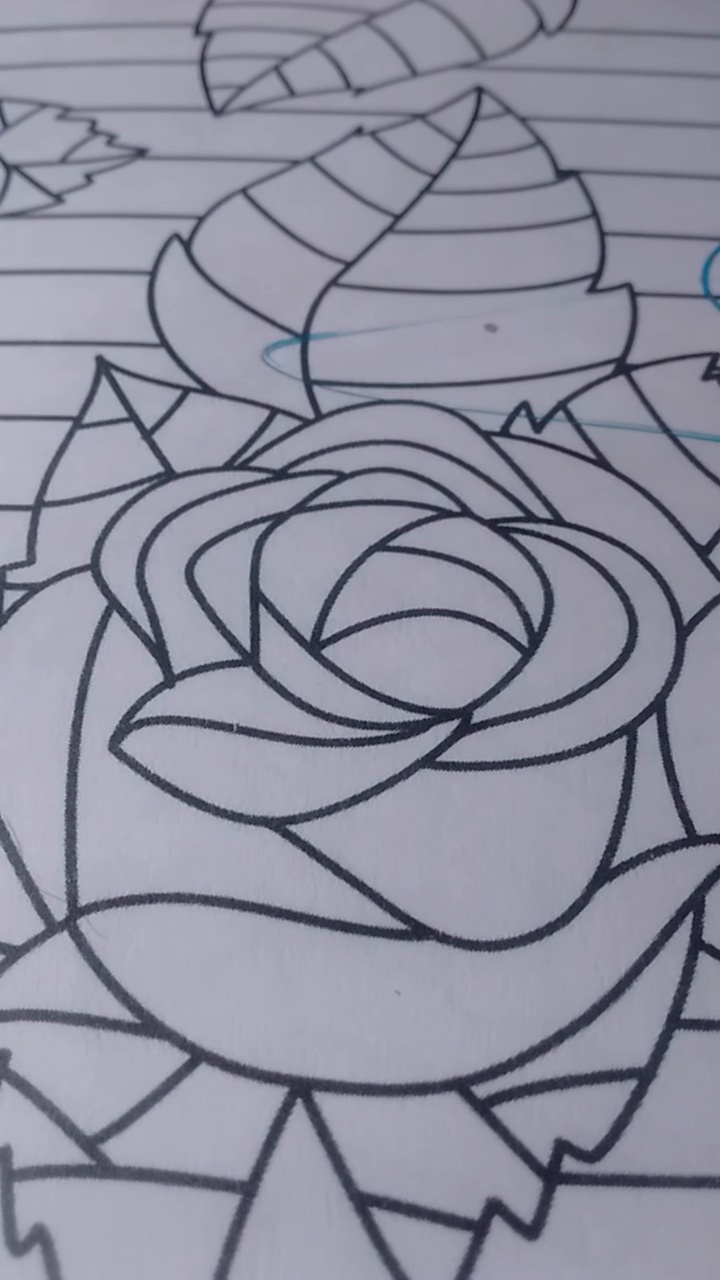